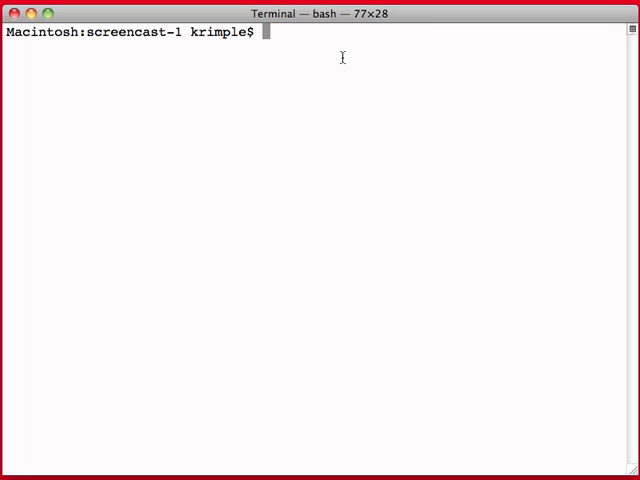
# Launch roo and create project 'gwtinroo' with top-level package demo.gwt
pyautogui.write('ROO')
pyautogui.write('p')
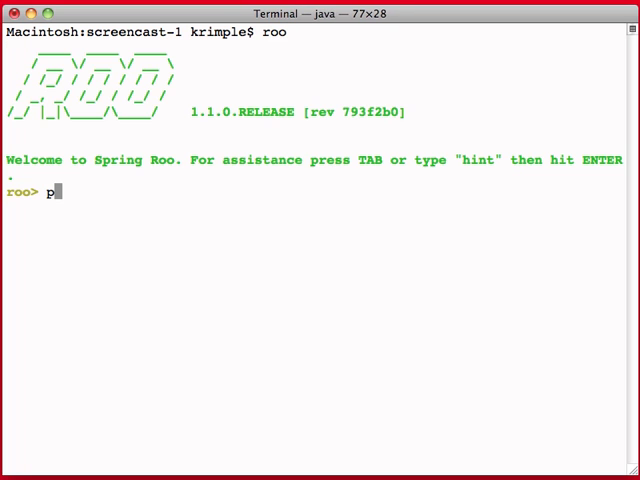
pyautogui.write('roject')
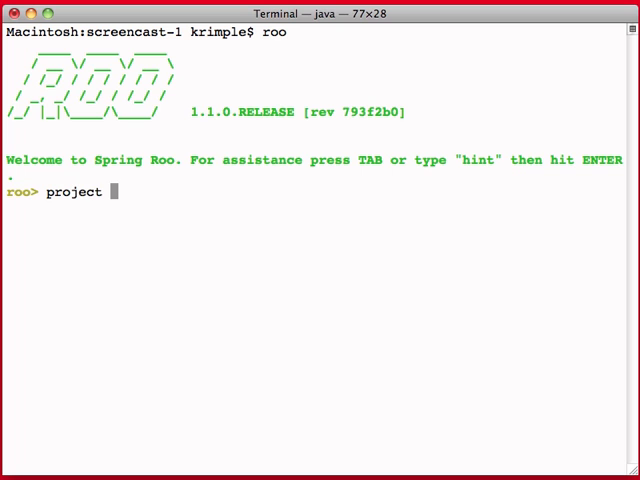
pyautogui.write('--topLevelPackage')
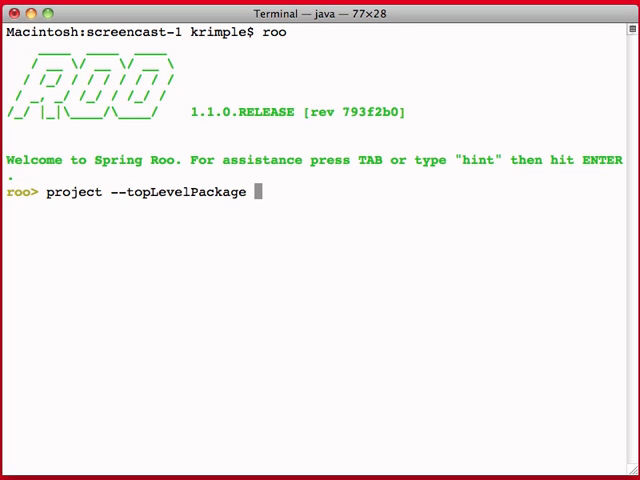
pyautogui.write('demo.gwt')
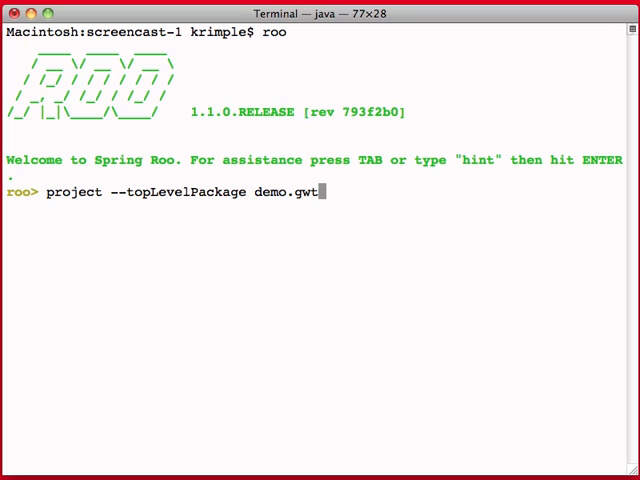
pyautogui.write('--')
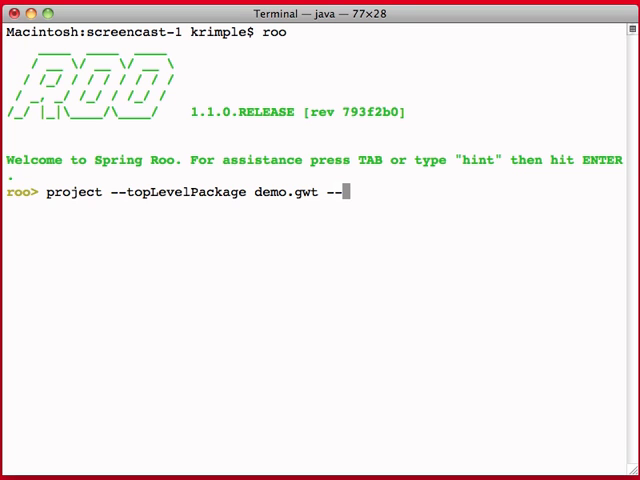
pyautogui.press('Tab')
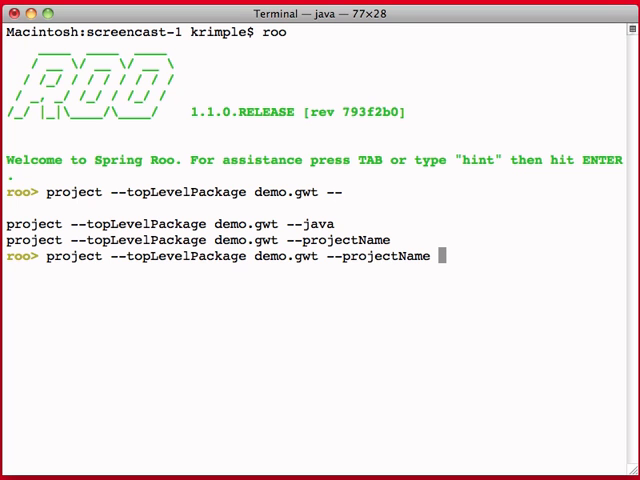
pyautogui.write('gwtinroo')
pyautogui.write('persistence setup --datab')
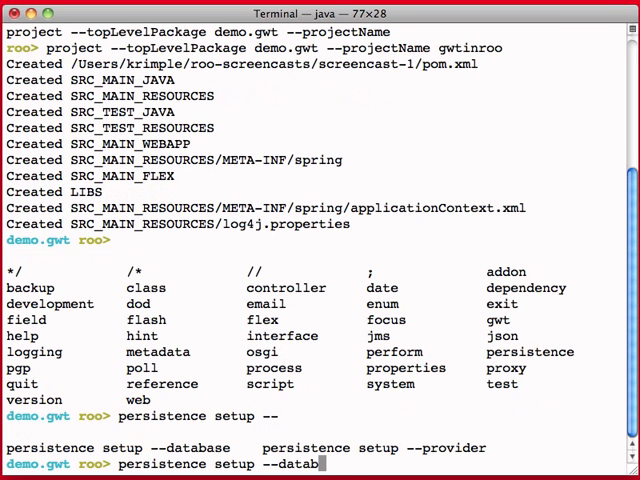
# Run persistence setup with database HYPERSONIC_PERSISTENT and provider HIBERNATE
pyautogui.press('enter')
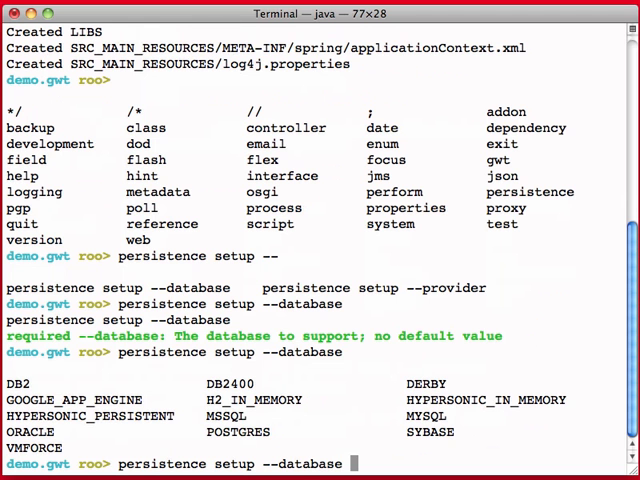
pyautogui.write('H')
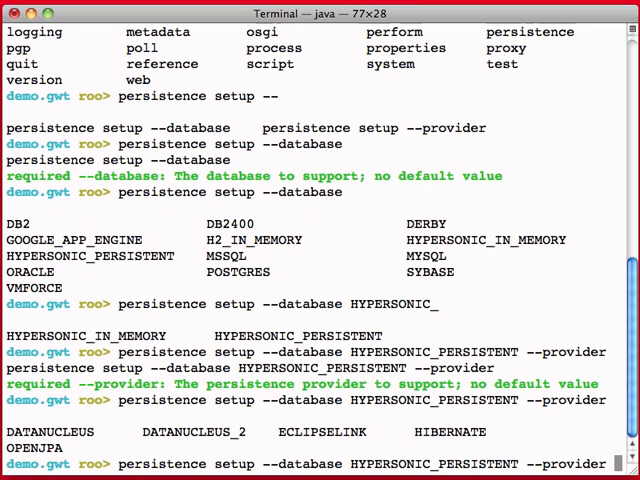
pyautogui.write('HIBERNATE')
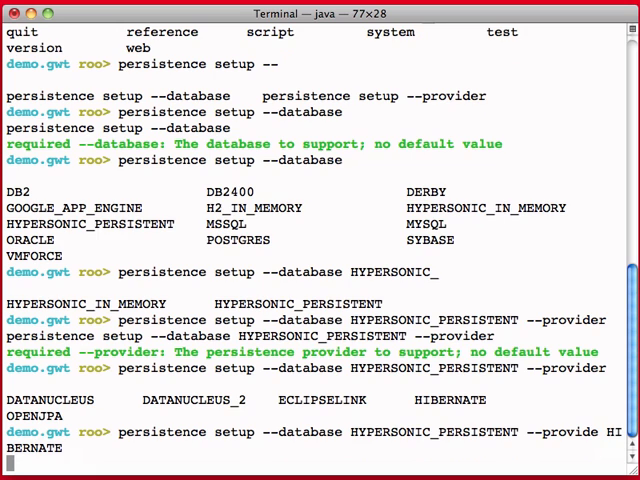
pyautogui.press('Return')
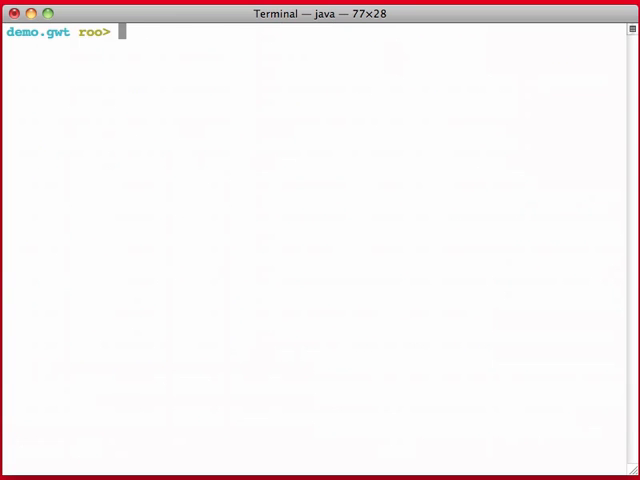
# Create entity ~.model.Course with the --testAutomatically option
pyautogui.write('entity --class')
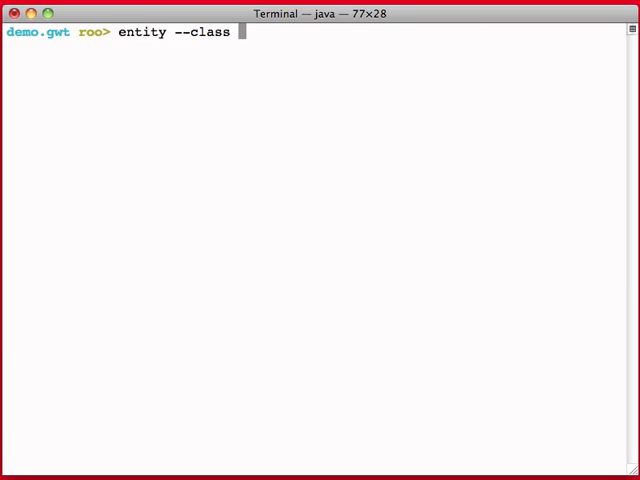
pyautogui.write('~.')
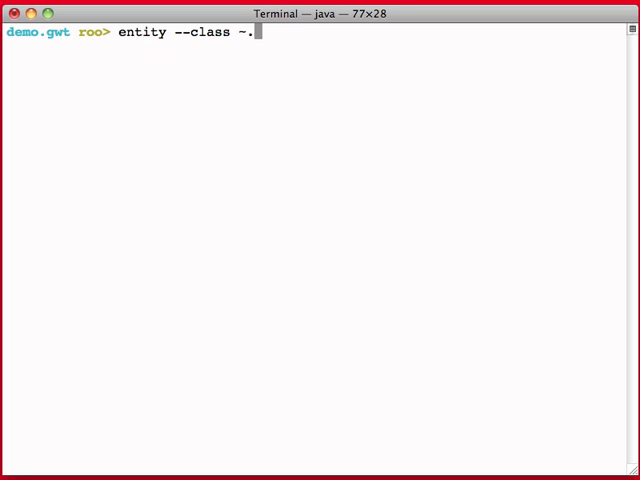
pyautogui.write('model')
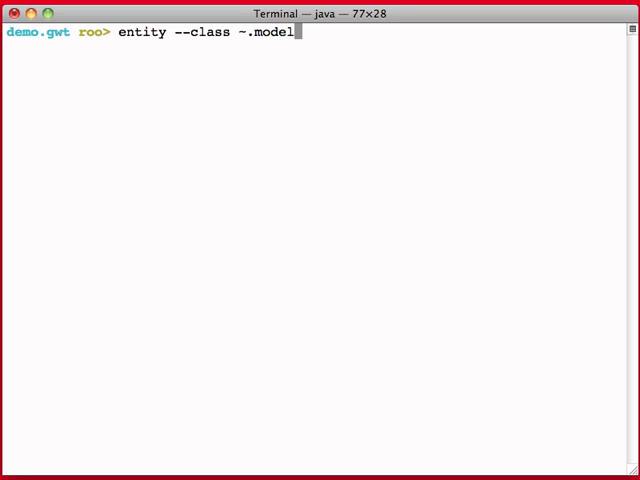
pyautogui.write('.')
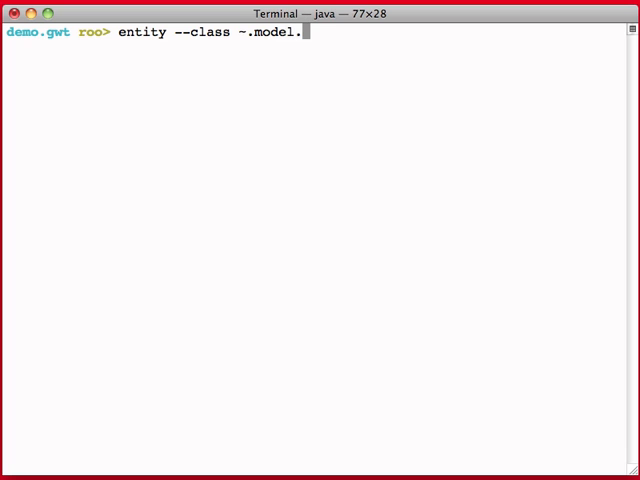
pyautogui.write('Course')
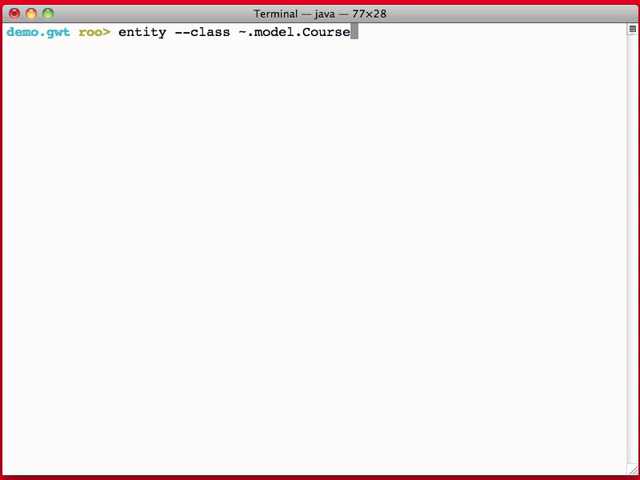
pyautogui.press('Tab')
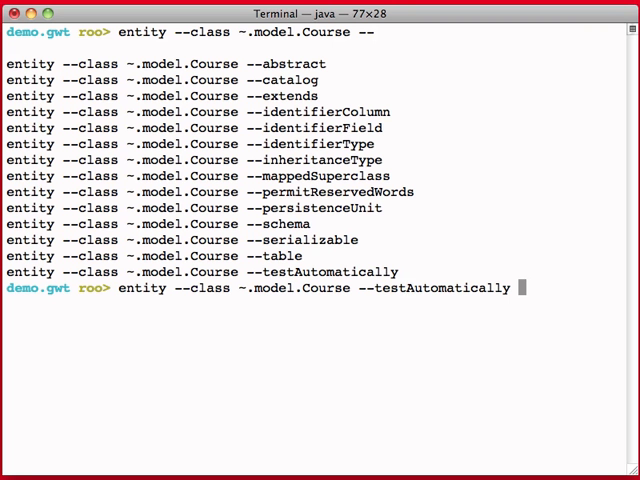
pyautogui.press('Return')
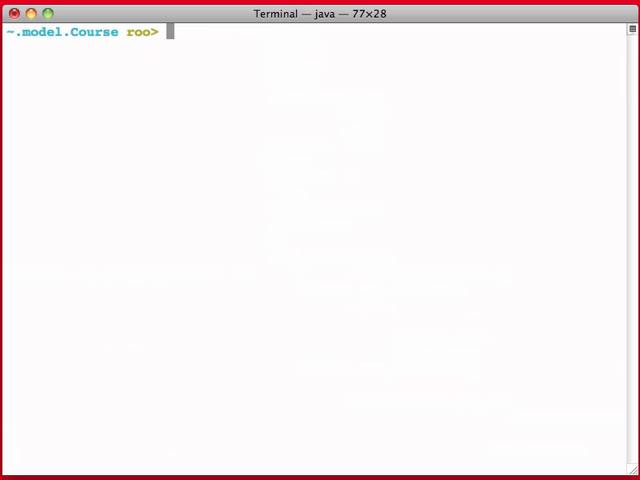
# Add a string 'name' field to Course, then enter a java.lang.Integer number field command
pyautogui.write('field st')
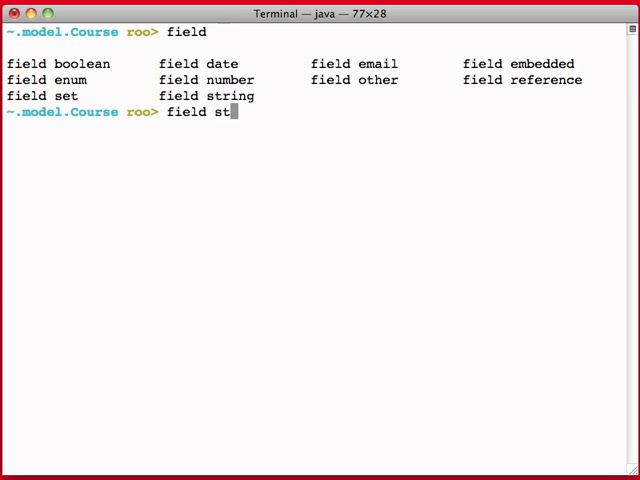
pyautogui.write('ring --fieldName nane')
pyautogui.write('field number --type java.lan')
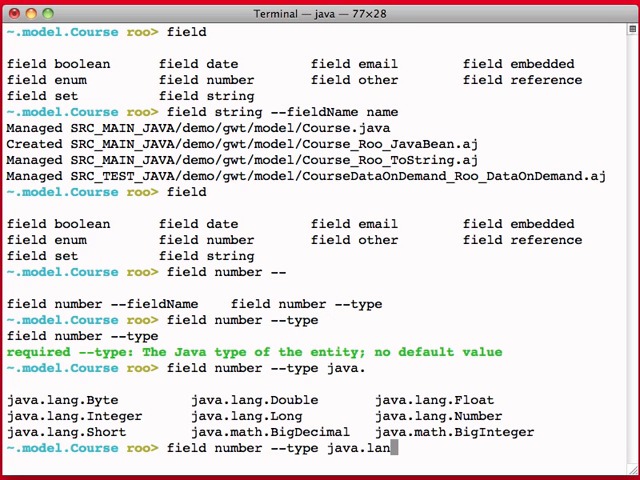
pyautogui.write('g.Integer')
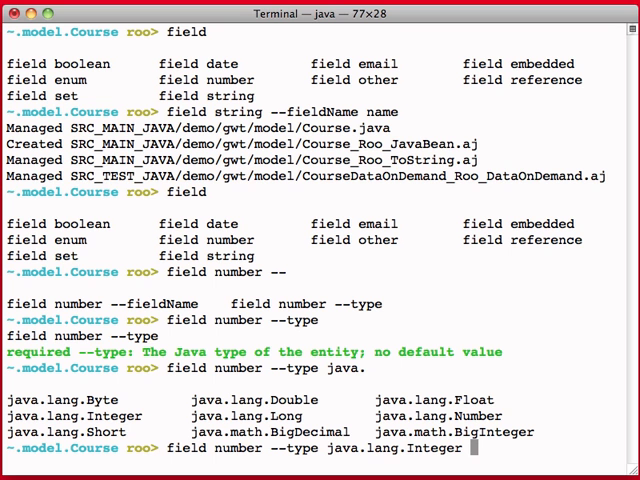
pyautogui.write('--fieldName')
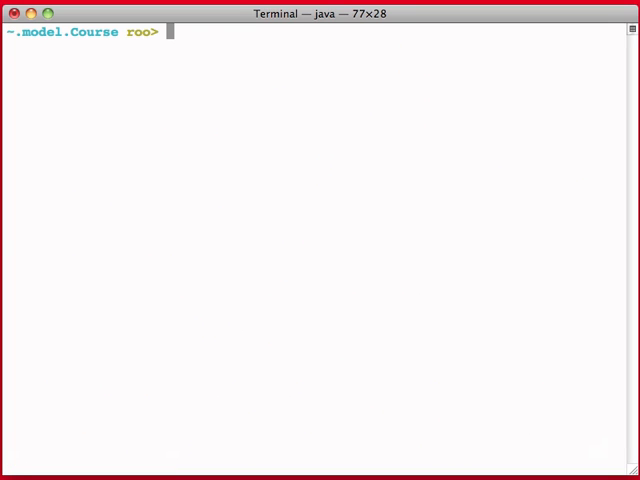
# Run 'gwt setup' to generate Course client scaffolding, then quit the Roo shell
pyautogui.write('gwt')
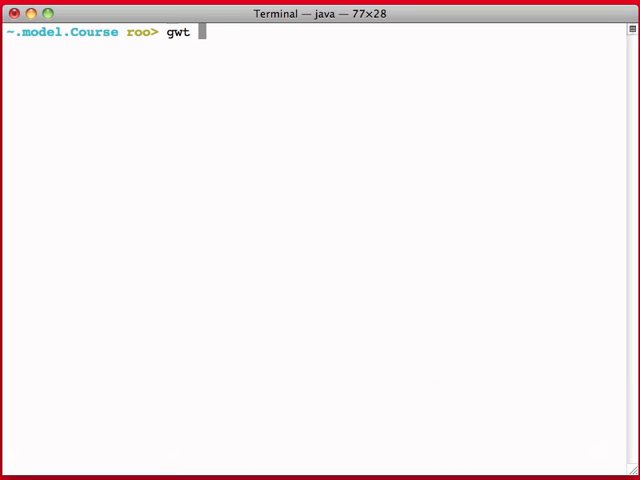
pyautogui.write('setup')
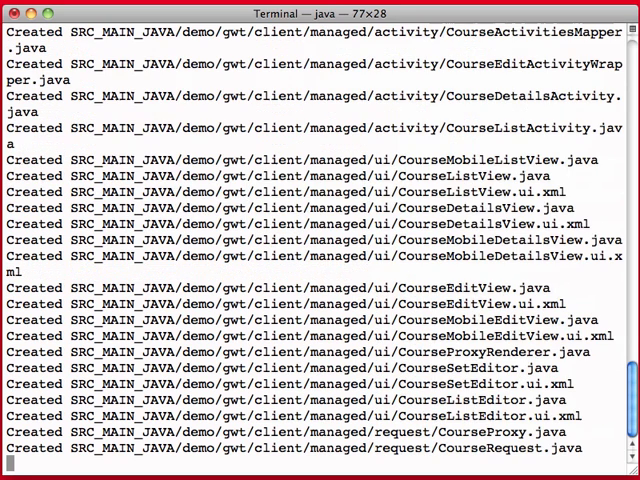
pyautogui.scroll(-3)
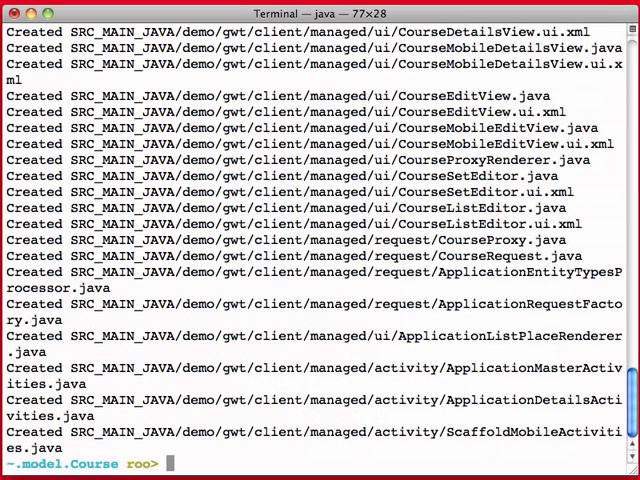
pyautogui.write('quit')
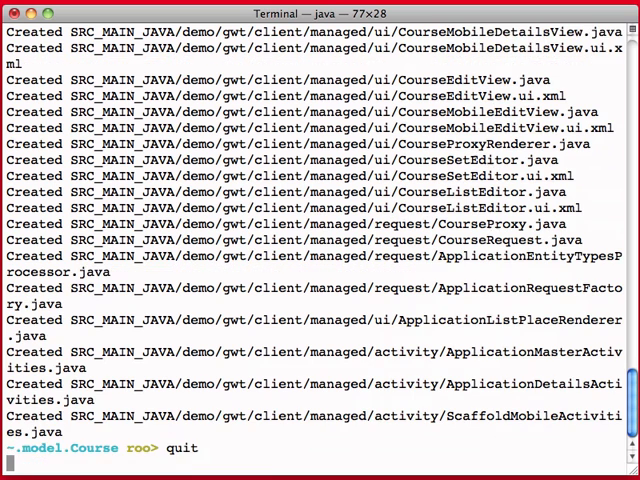
pyautogui.press('Return')
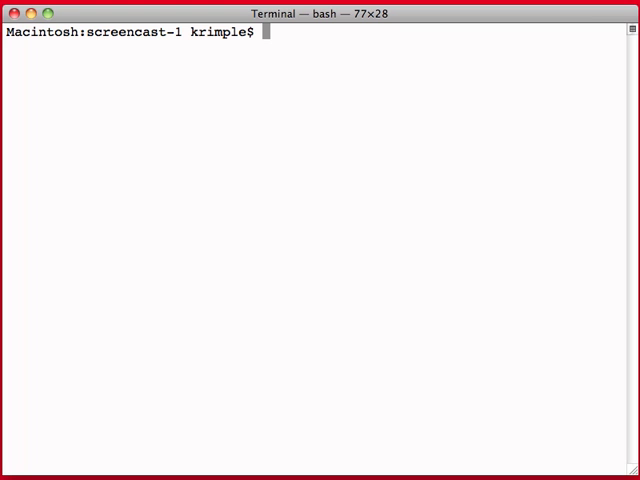
# Run mvn gwt:run and follow Maven's dependency download output
pyautogui.write('mvn gwt')
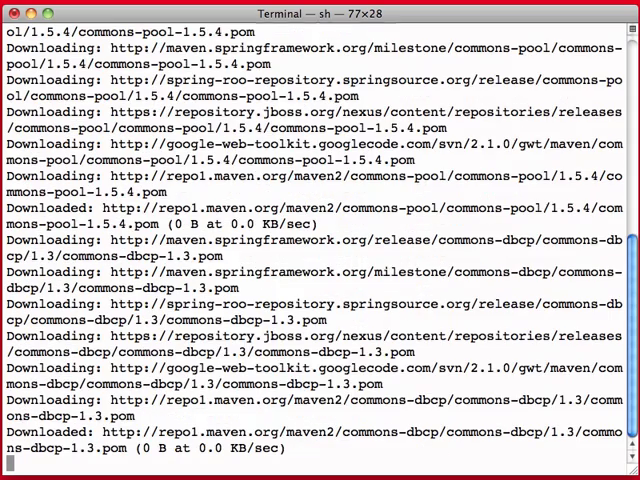
pyautogui.scroll(-3)
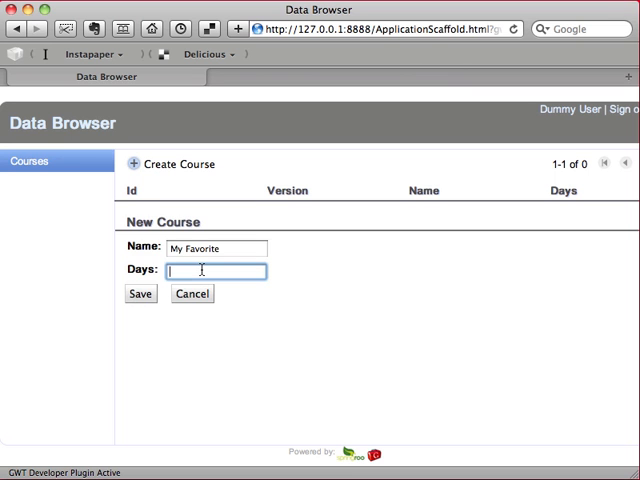
# Save 'My Favorite', add 'Basket Weaving' (3 days), then delete 'My Favorite'
pyautogui.click(140, 293)
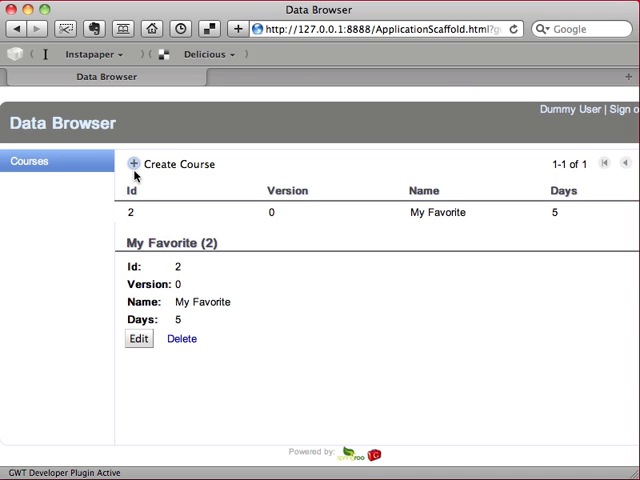
pyautogui.click(179, 164)
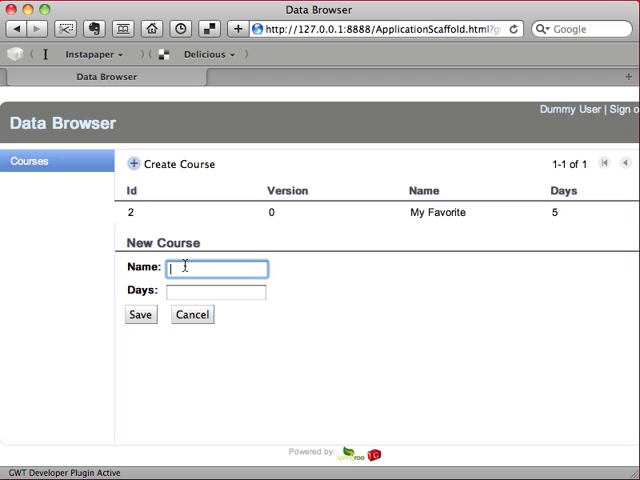
pyautogui.write('M')
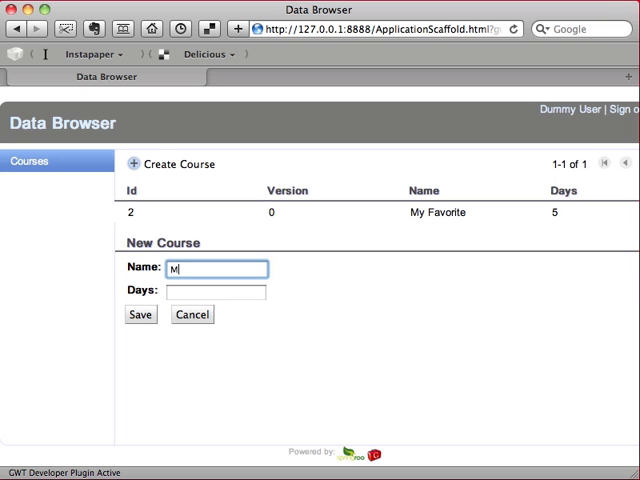
pyautogui.write('asket Weaving')
pyautogui.click(216, 291)
pyautogui.write('3')
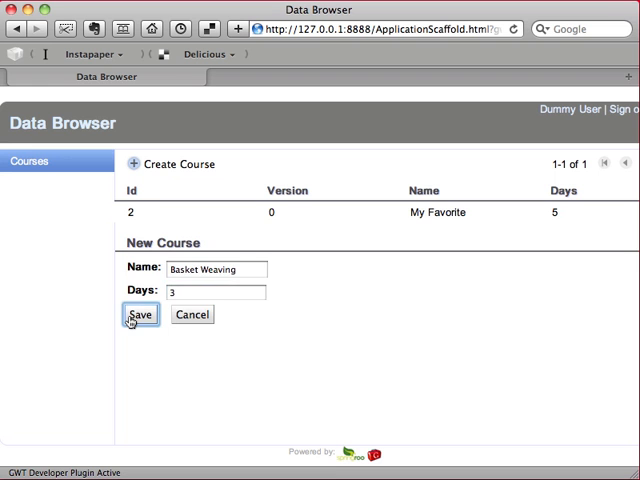
pyautogui.click(140, 314)
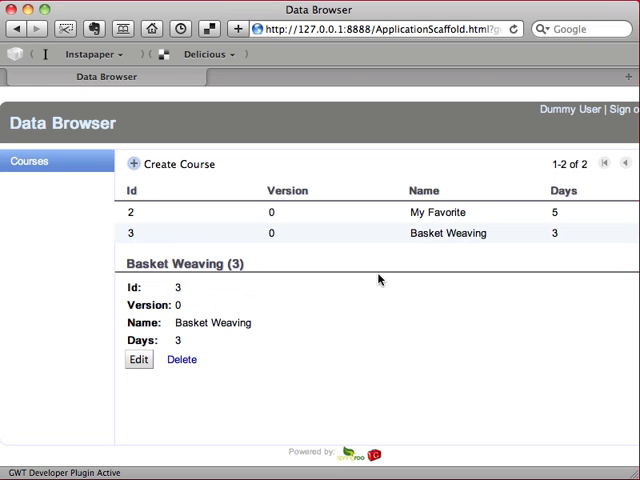
pyautogui.moveTo(213, 314)
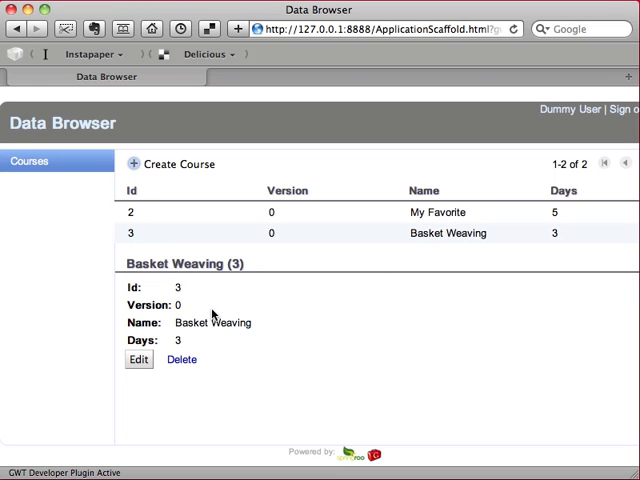
pyautogui.click(181, 359)
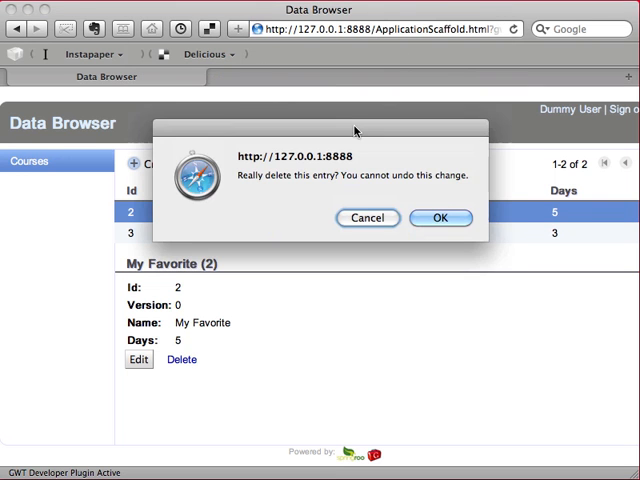
pyautogui.click(440, 218)
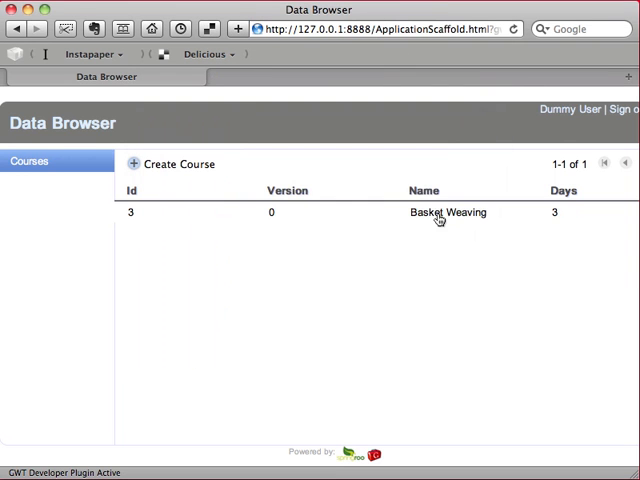
pyautogui.moveTo(115, 10)
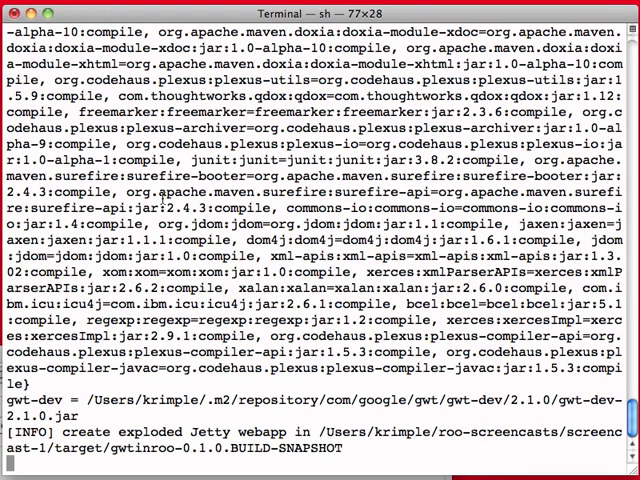
# Interrupt mvn gwt:run with Ctrl+C to destroy the Jetty process
pyautogui.press('ctrl+c')
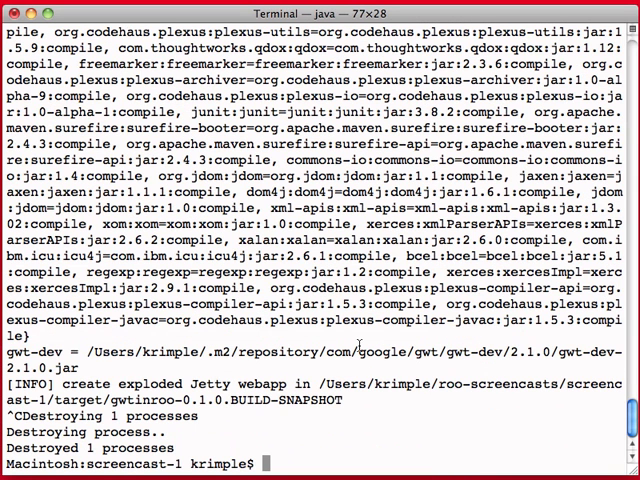
pyautogui.moveTo(357, 341)
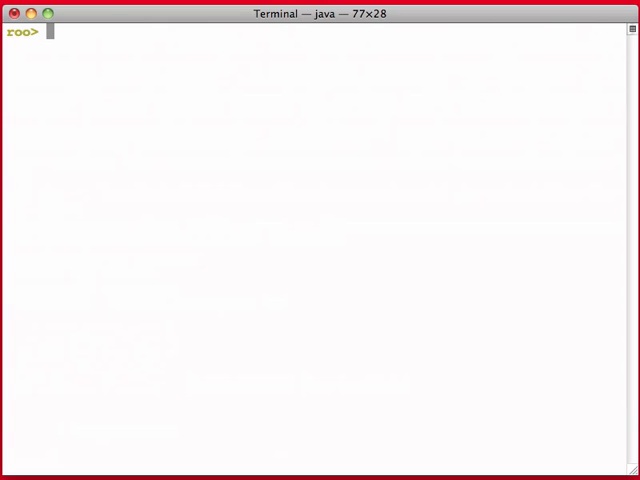
# Create entity ~.model.Room with the --testAutomatically option
pyautogui.write('entity')
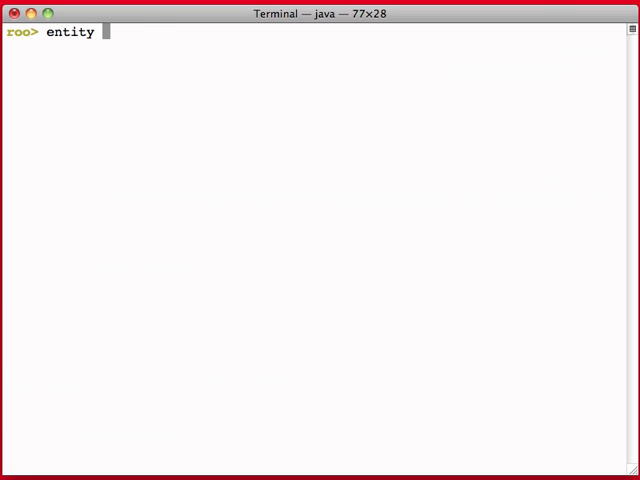
pyautogui.write('--class ~.mod')
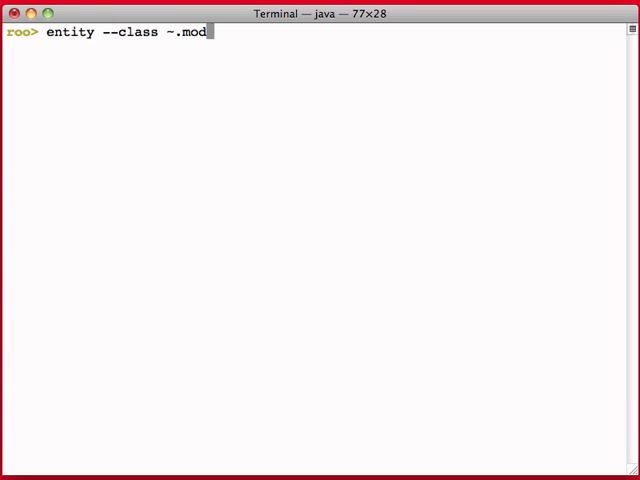
pyautogui.write('el.')
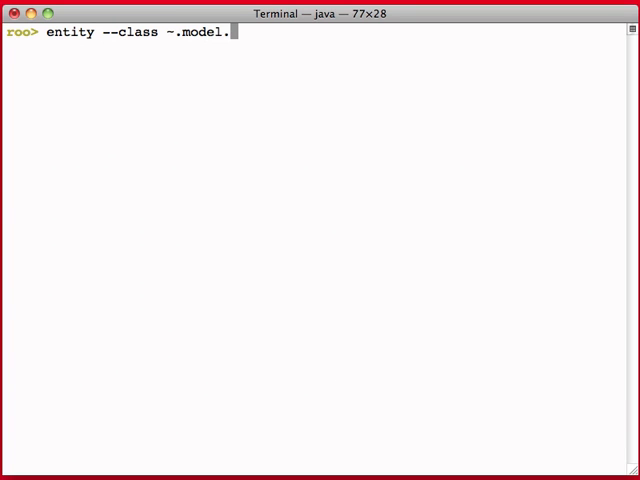
pyautogui.write('Room')
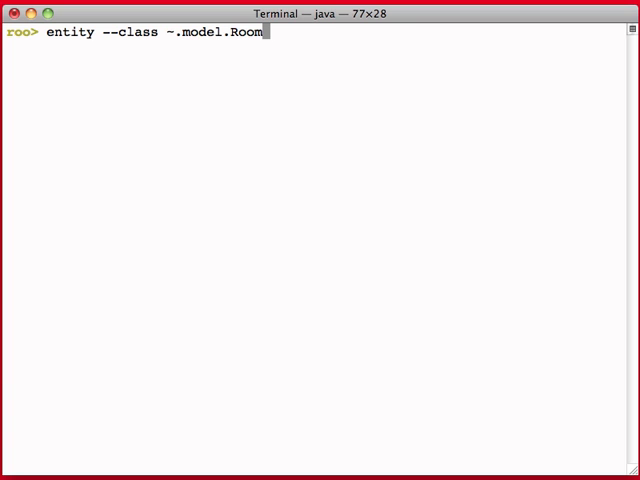
pyautogui.write('--testAutomatically')
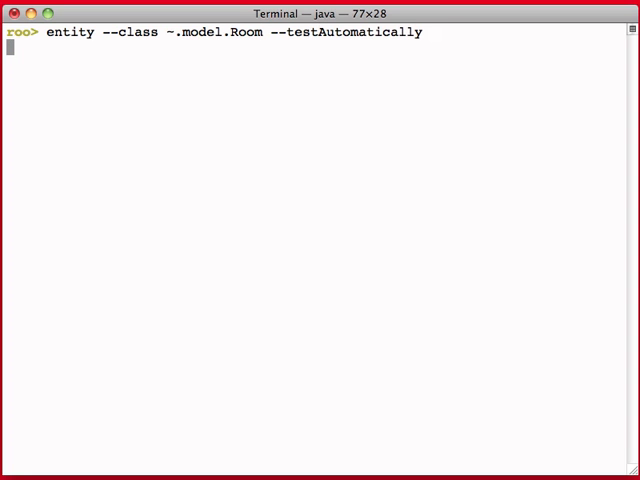
pyautogui.press('enter')
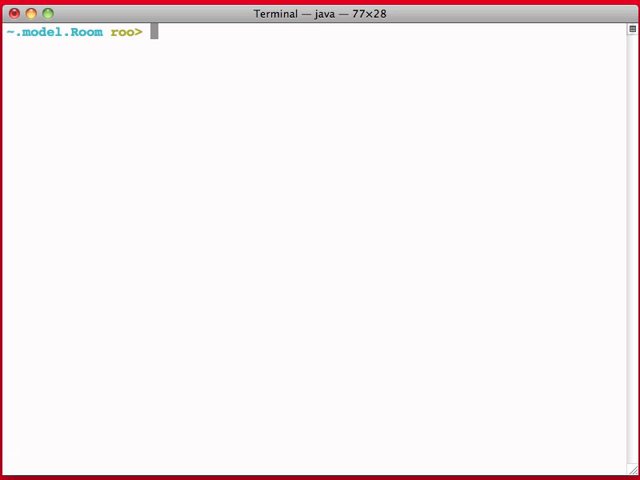
pyautogui.moveTo(10, 32); pyautogui.dragTo(140, 32)
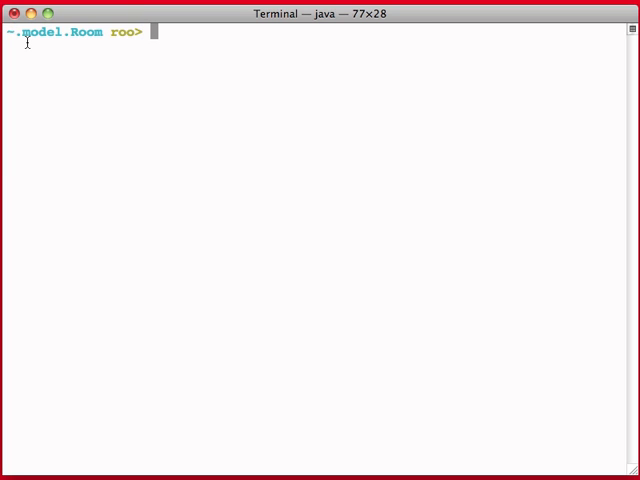
pyautogui.moveTo(221, 166)
pyautogui.write('field')
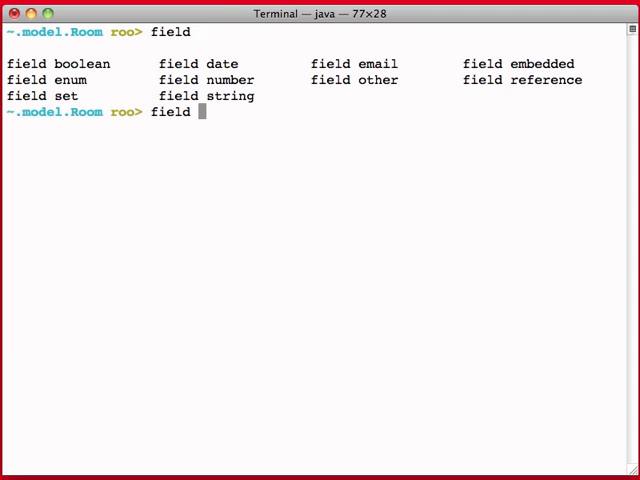
# Add a string field named 'name' to Room
pyautogui.write('str')
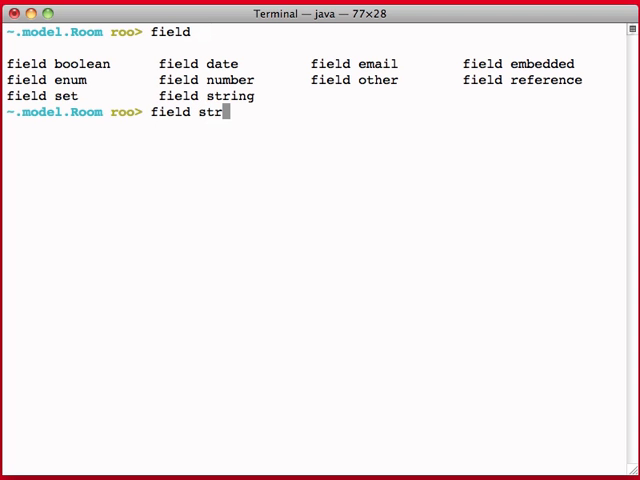
pyautogui.write('ing --fieldName')
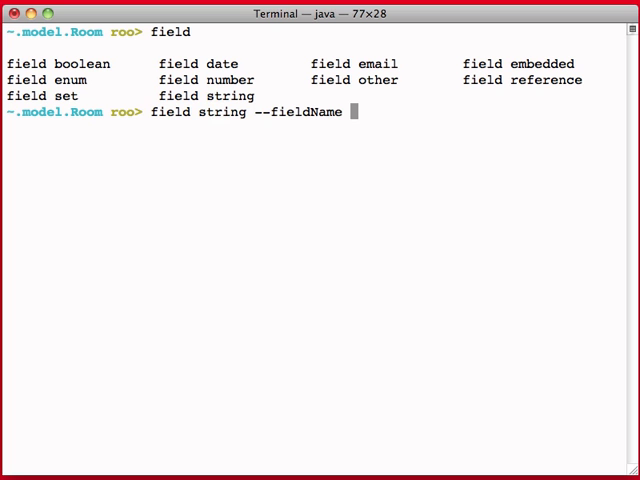
pyautogui.write('name')
pyautogui.write('fiekd')
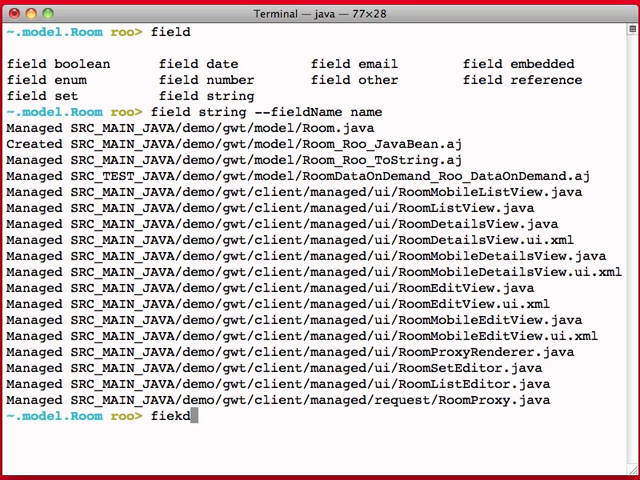
# Enter a java.lang.Integer number field named 'capacity' for Room
pyautogui.write('field number')
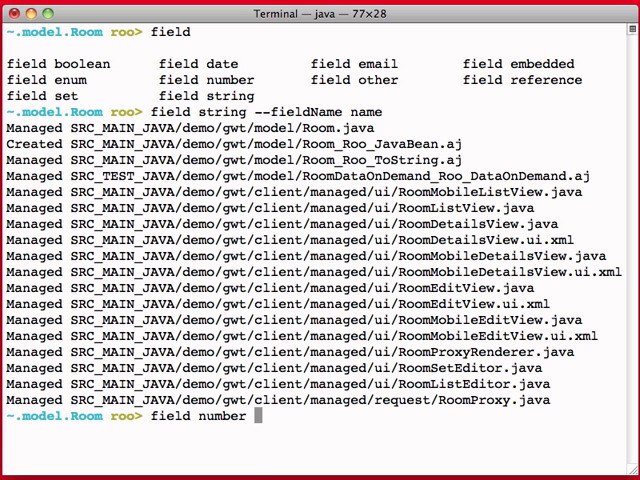
pyautogui.write('--typ')
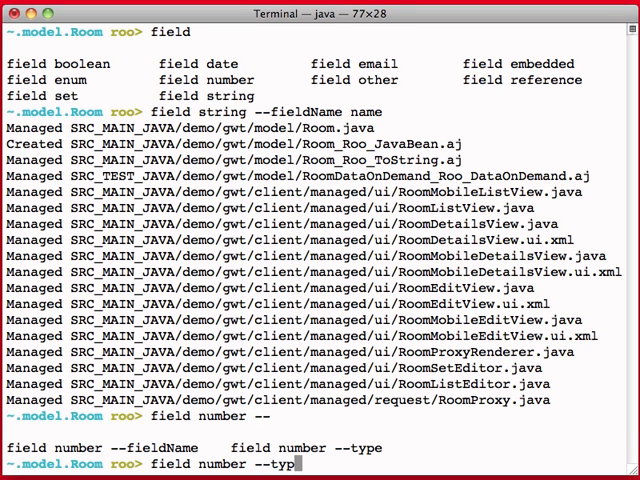
pyautogui.write('java.lang')
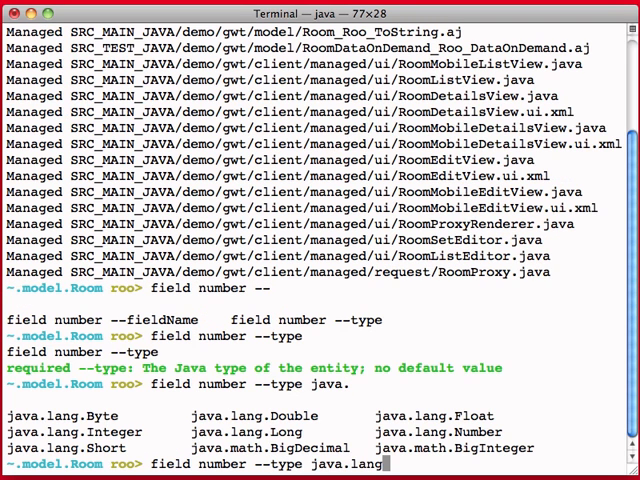
pyautogui.write('Integer')
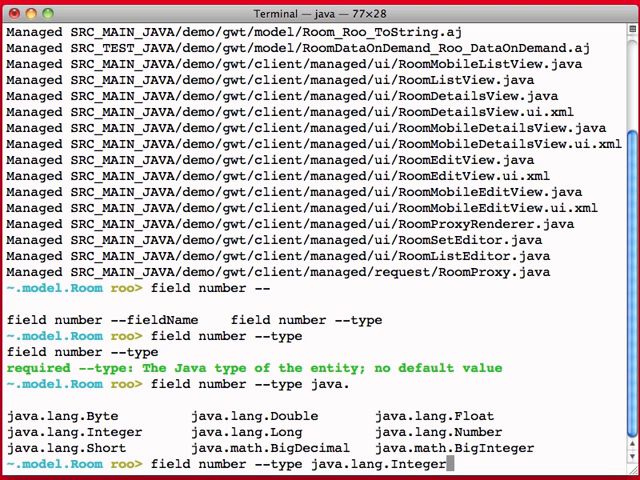
pyautogui.write('--fieldName')
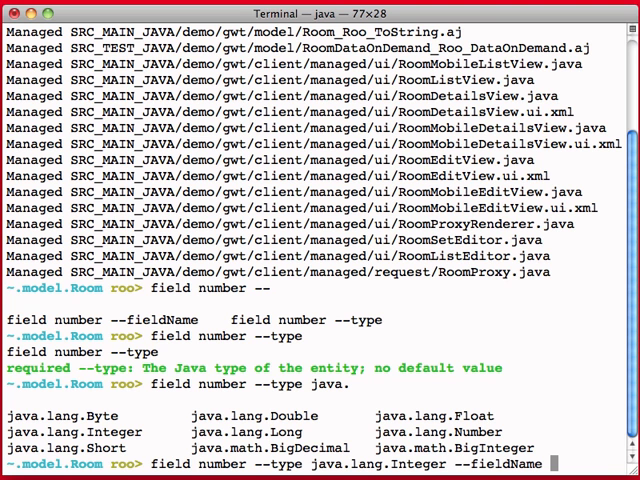
pyautogui.write('capacity')
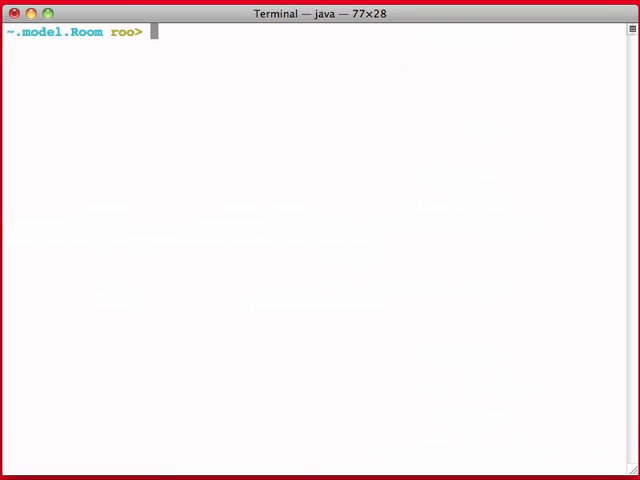
# Run 'entity --class ~.model.ScheduledCourse --testAutomatically' in the Roo shell
pyautogui.write('entity --class')
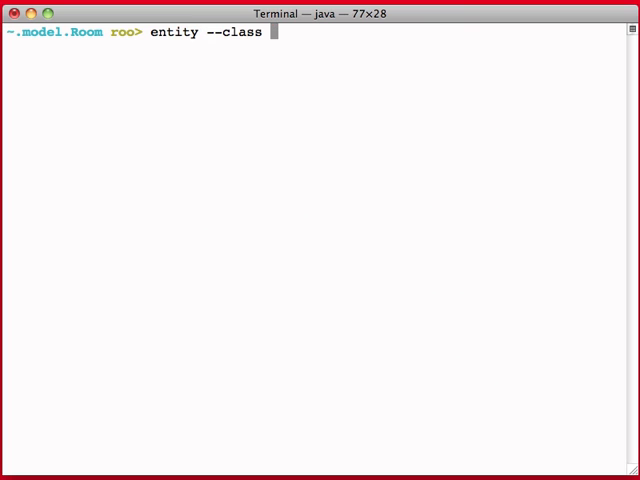
pyautogui.write('~.model.')
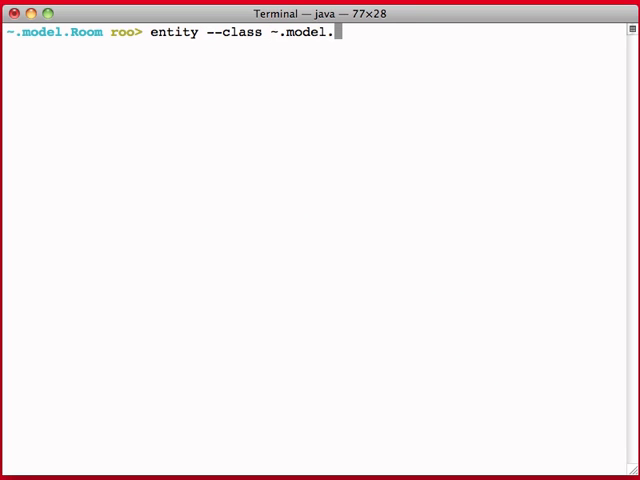
pyautogui.write('ScheduledCourse')
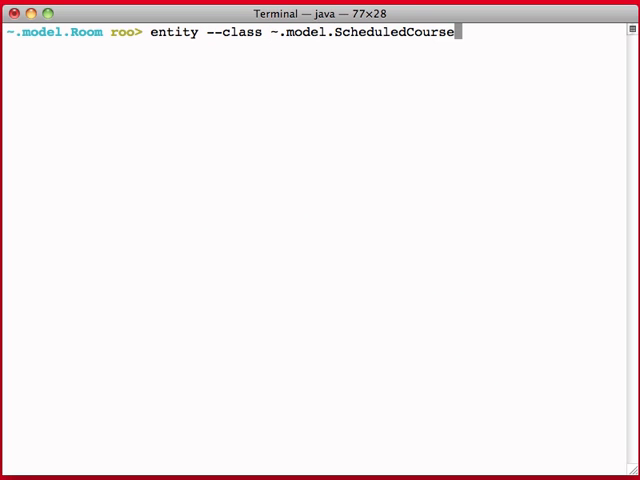
pyautogui.write('--testAutomatically')
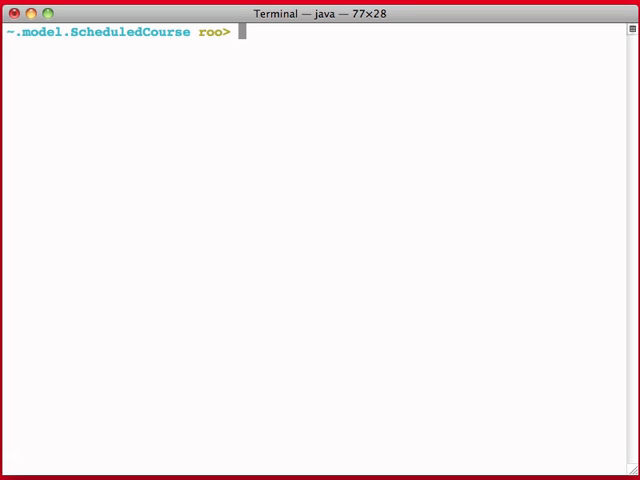
# Add a MANY_TO_ONE 'course' reference field of type ~.model.Course to ScheduledCourse
pyautogui.write('field')
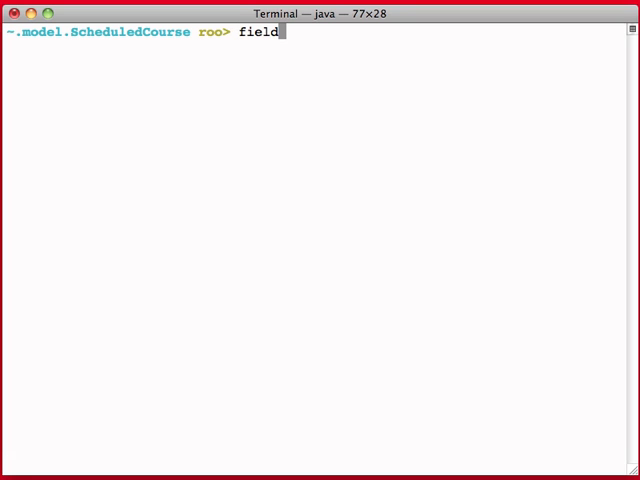
pyautogui.write('reference --fieldName')
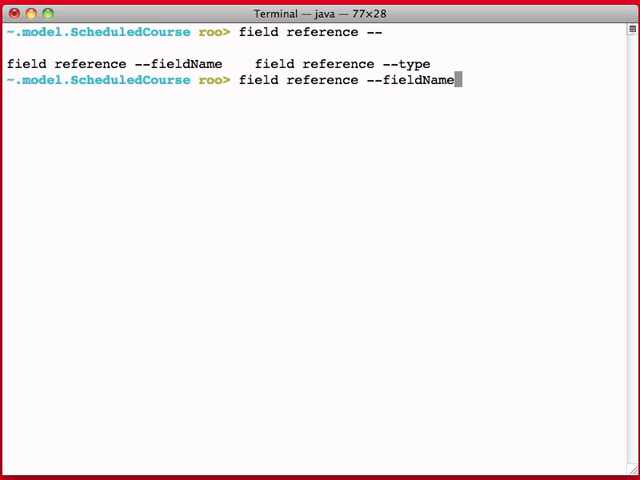
pyautogui.write('course --type ~.model.Course --cardinality')
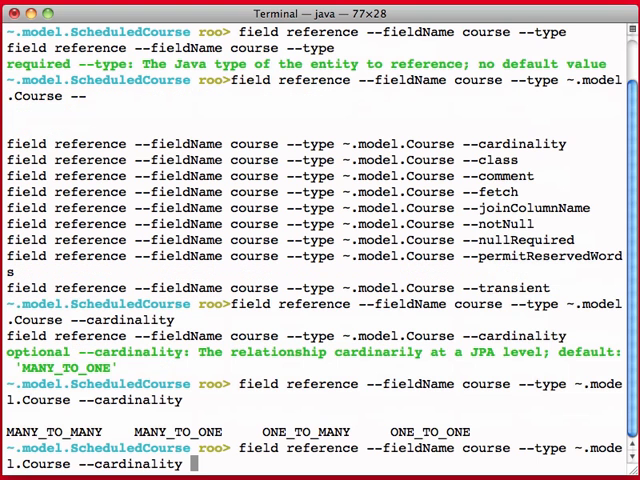
pyautogui.write('MANY_T')
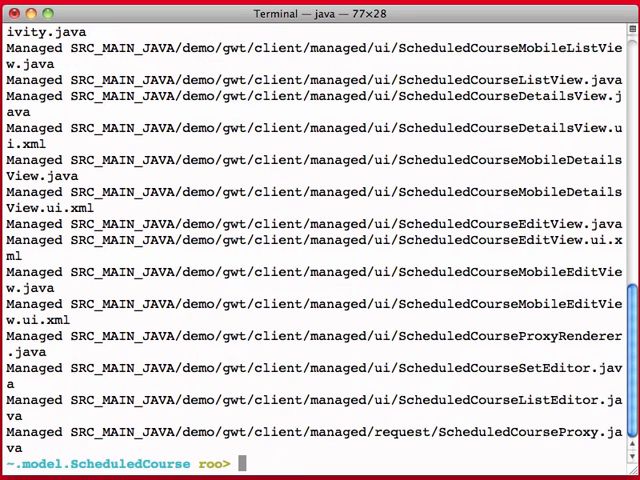
# Add a MANY_TO_ONE 'room' reference field of type ~.model.Room to ScheduledCourse
pyautogui.write('field re')
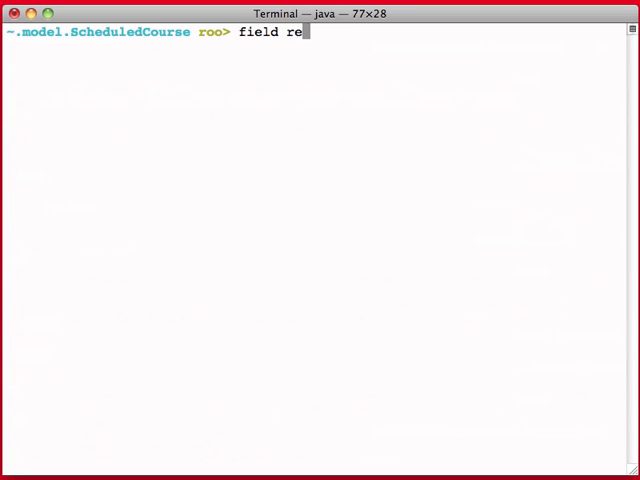
pyautogui.write('ference --field')
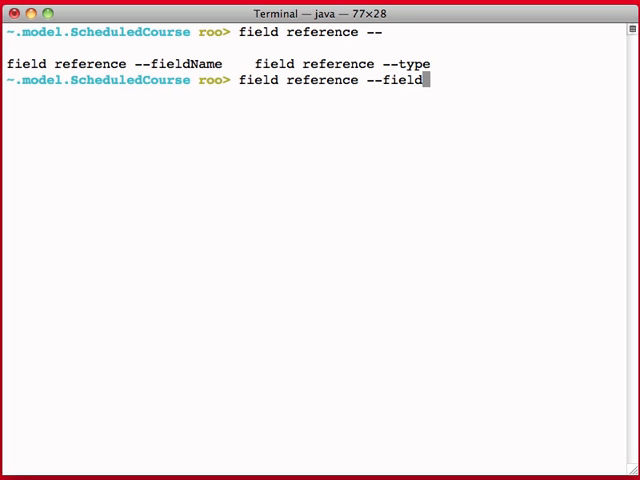
pyautogui.write('Name room --type ~.model')
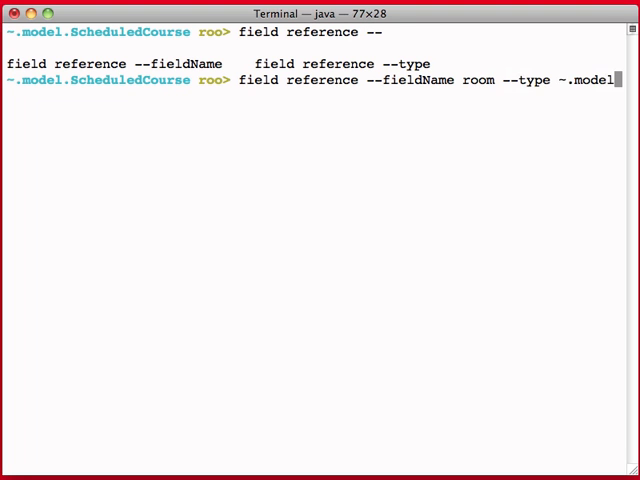
pyautogui.write('Room --cardinality MANY_TO_ONE')
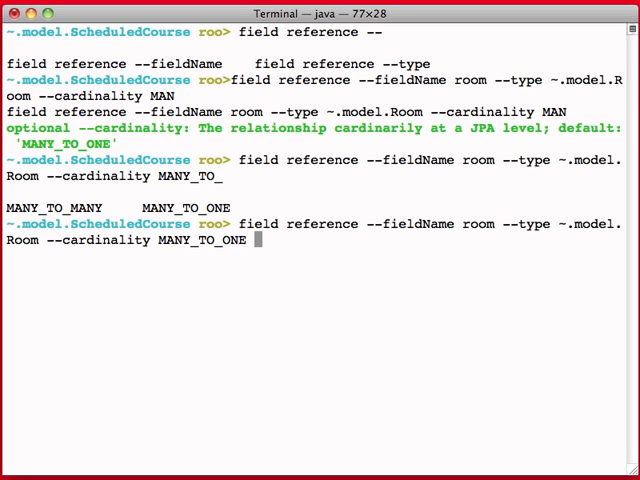
pyautogui.press('enter')
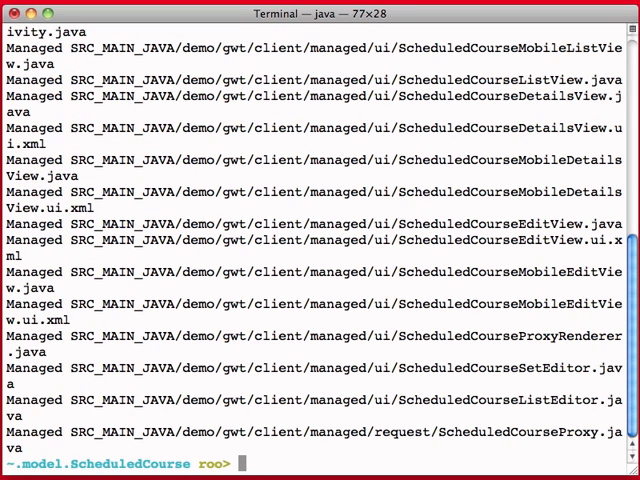
pyautogui.write('focus')
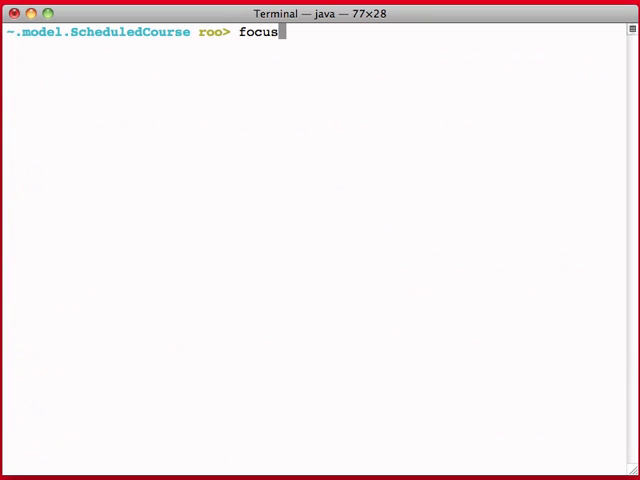
# Focus on Room and add a ONE_TO_MANY courseSchedules set of ~.model.ScheduledCourse
pyautogui.write('--class ~.model.Room')
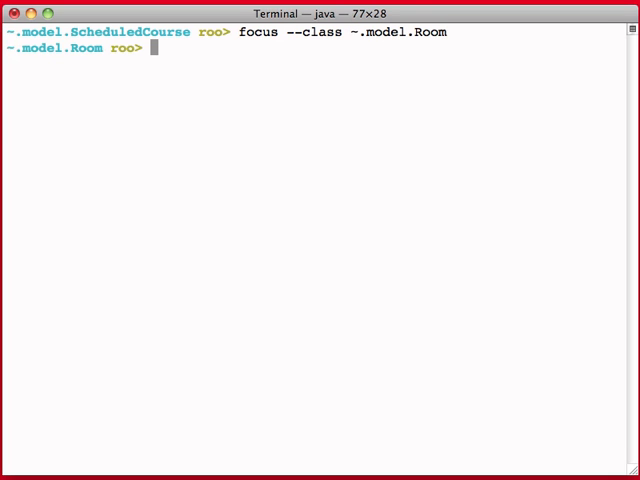
pyautogui.write('field one')
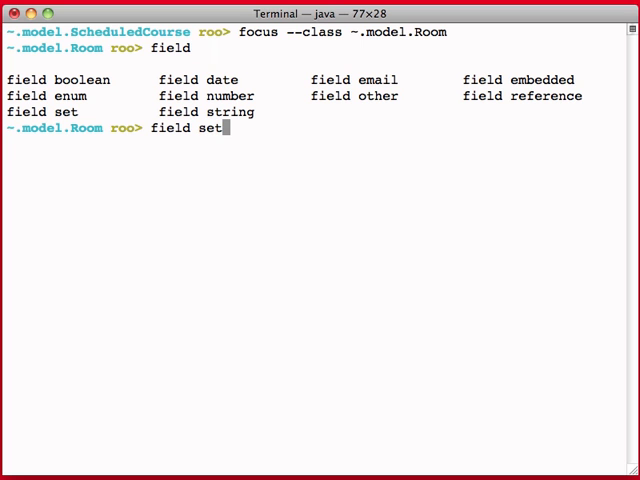
pyautogui.write('--element ~')
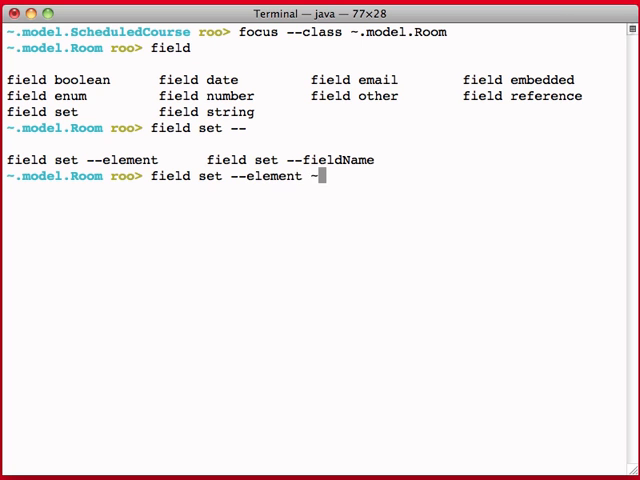
pyautogui.write('model.')
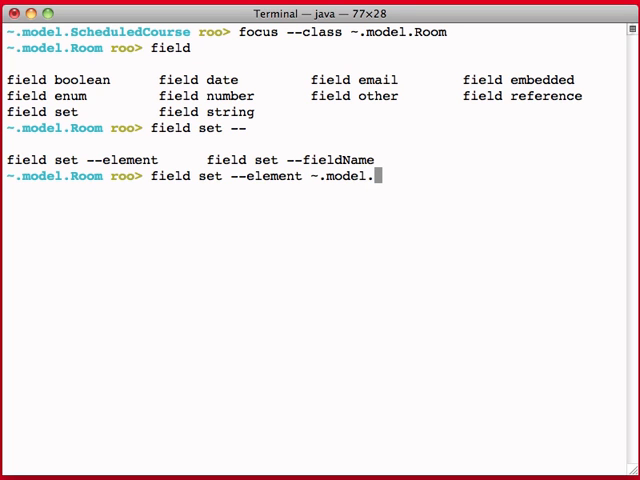
pyautogui.write('ScheduledCourse')
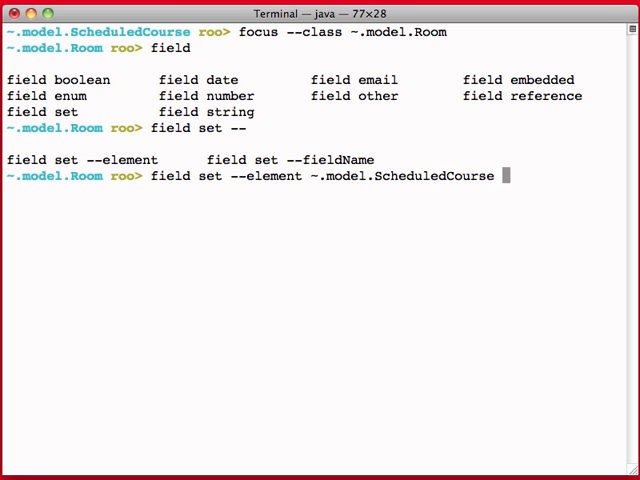
pyautogui.write('--fieldName course')
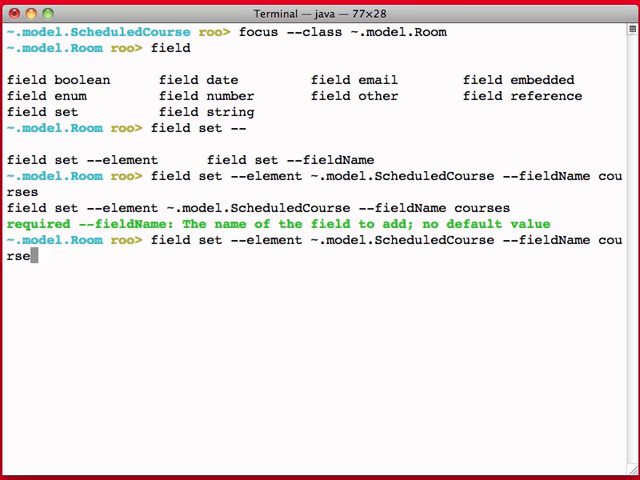
pyautogui.write('Schedules --')
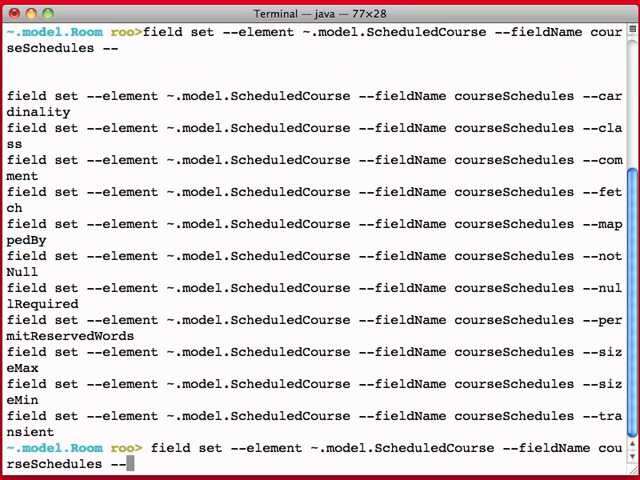
pyautogui.write('cardinality ONE_TO_')
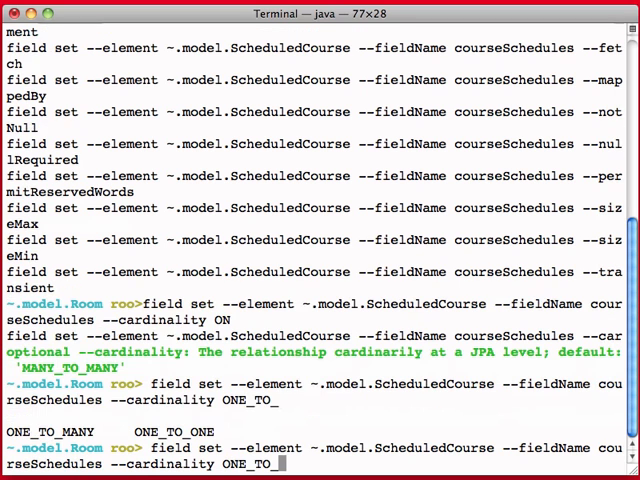
pyautogui.write('MANY')
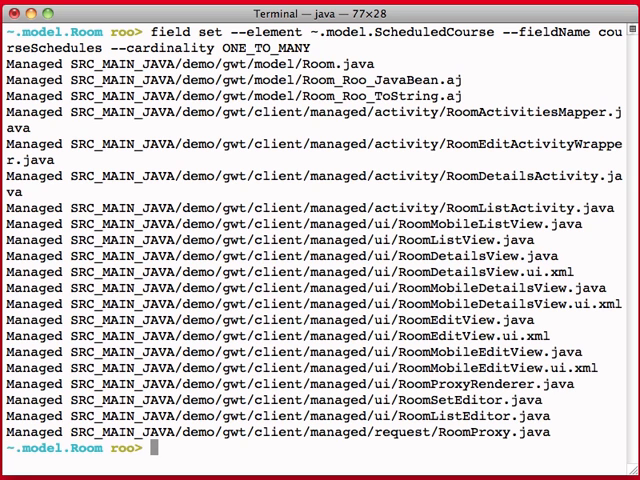
pyautogui.write('focus --class ~.model.')
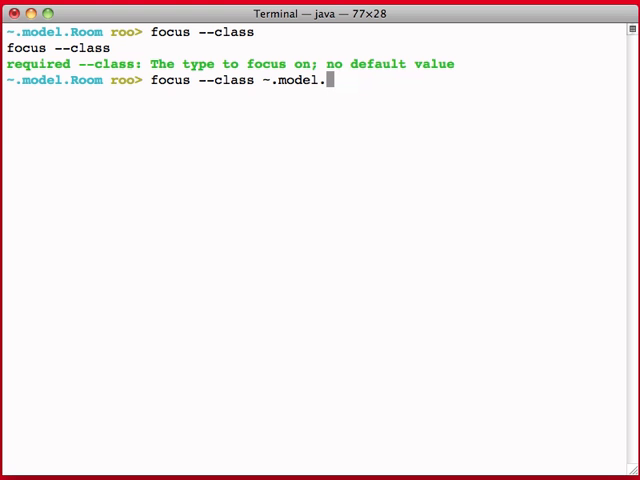
# Focus on ~.model.Course, add its courseSchedules ONE_TO_MANY set, then quit Roo
pyautogui.write('Cour')
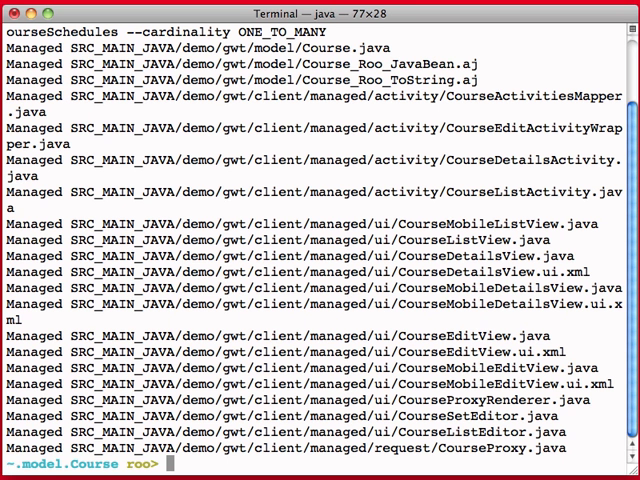
pyautogui.write('quit')
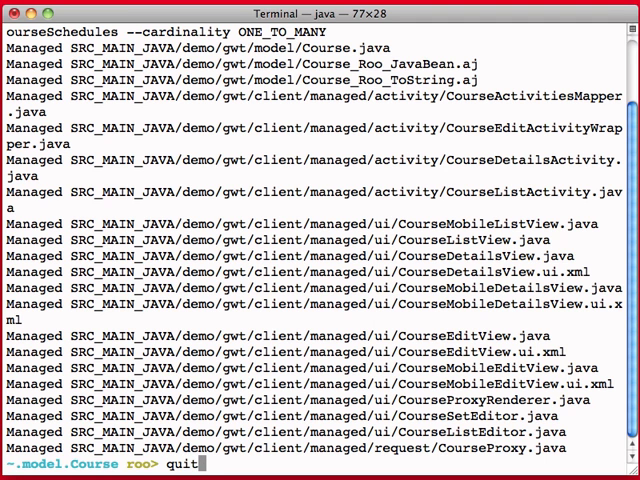
pyautogui.moveTo(122, 8)
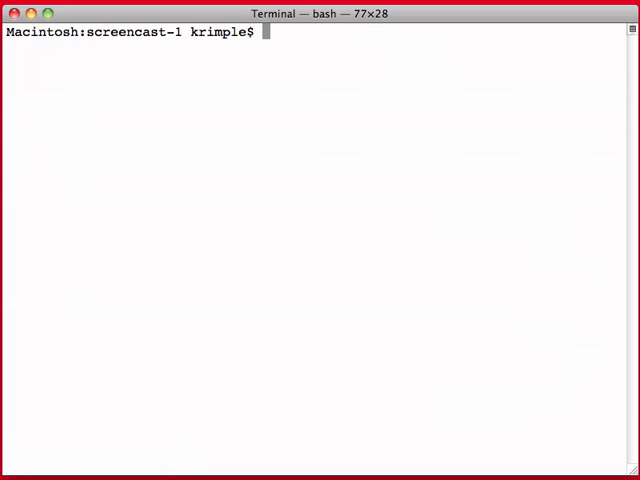
# Run 'mvn gwt:run' to build and launch gwtinroo in development mode
pyautogui.write('mvn gwt:run')
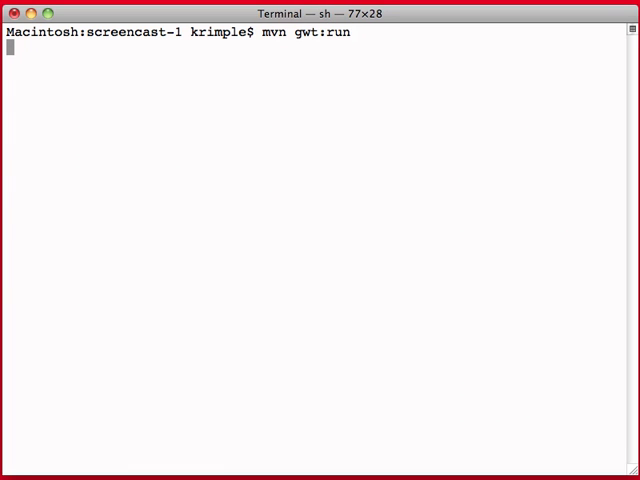
pyautogui.press('Return')
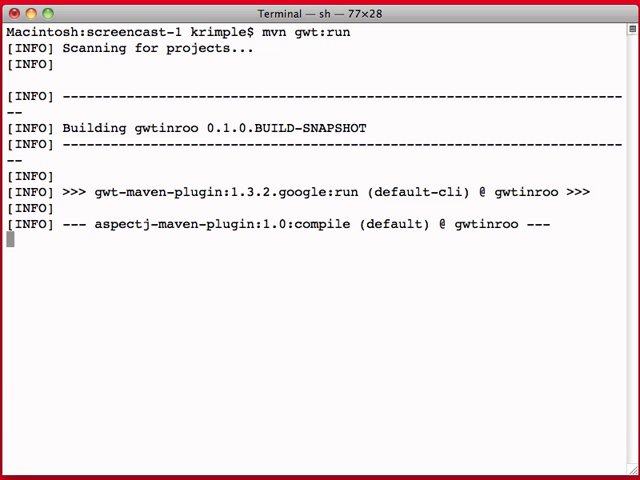
pyautogui.scroll(-3)
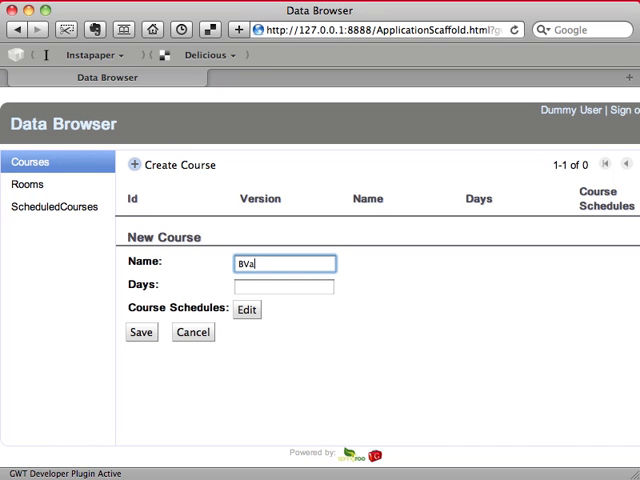
# Save a new course 'Basket Weaving' with a duration of 10 days
pyautogui.write('Basket Weaving')
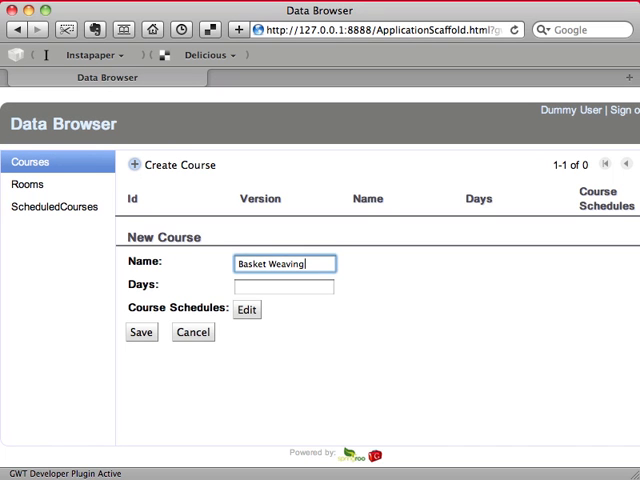
pyautogui.write('10')
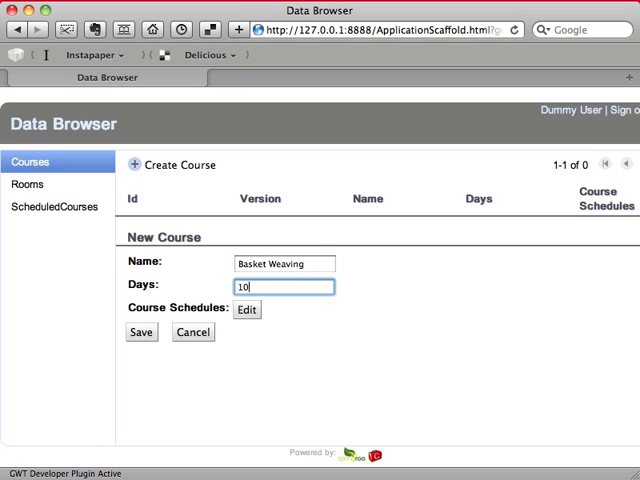
pyautogui.click(140, 332)
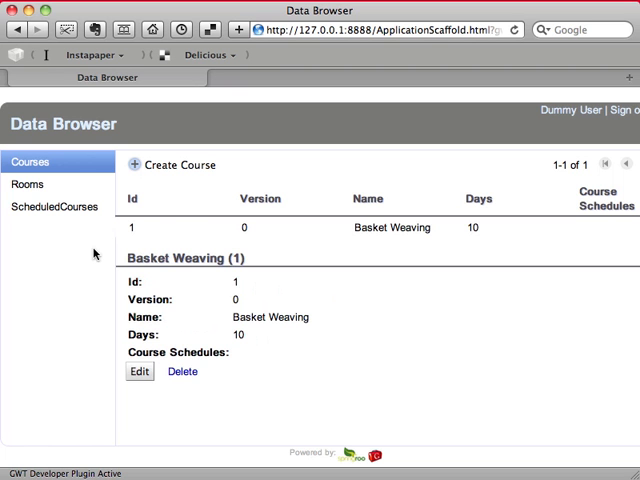
# Save a new room 'Rainbow Room' with capacity 60
pyautogui.click(27, 184)
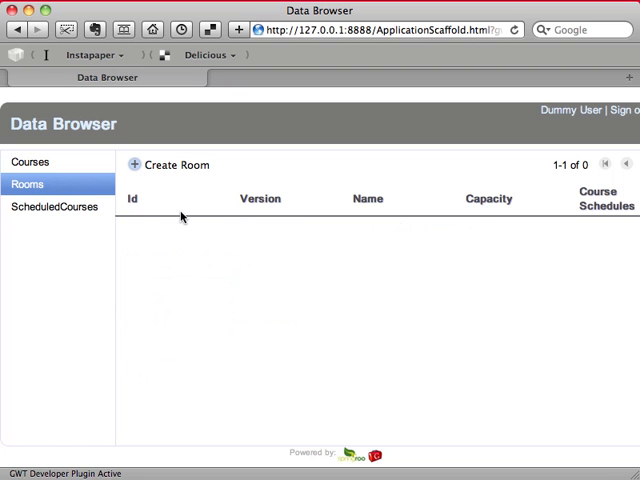
pyautogui.write('Rainbow Room')
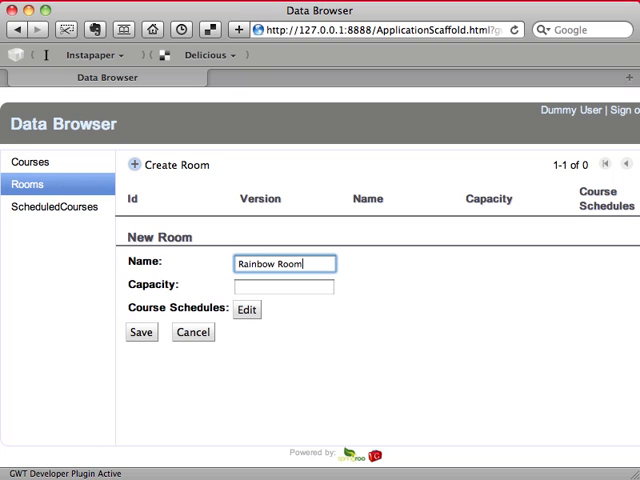
pyautogui.write('60')
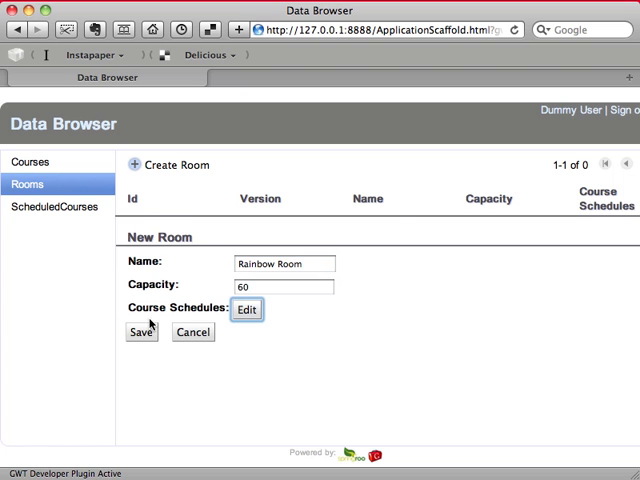
pyautogui.click(141, 332)
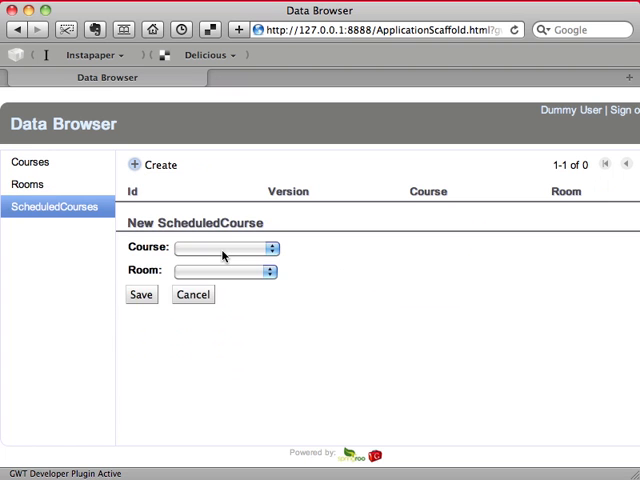
# Save a scheduled course linking Basket Weaving (1) to Rainbow Room (1)
pyautogui.click(227, 248)
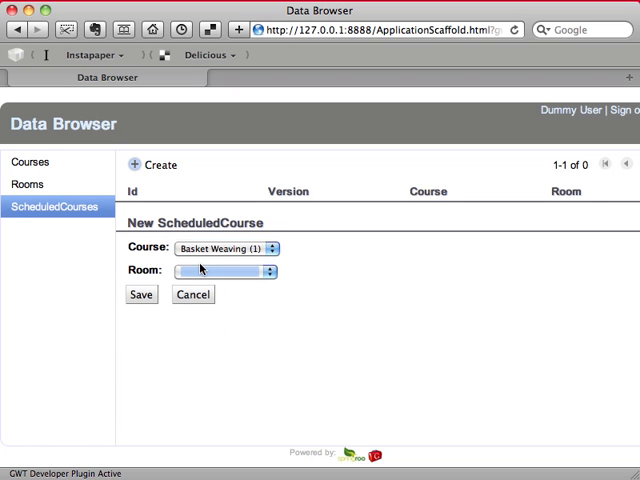
pyautogui.click(226, 271)
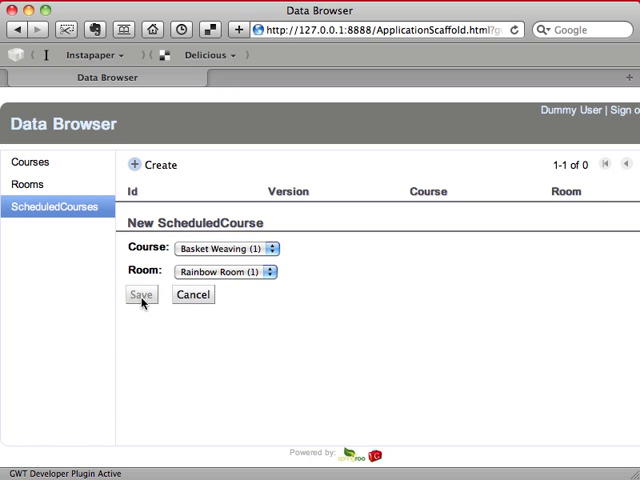
pyautogui.click(141, 294)
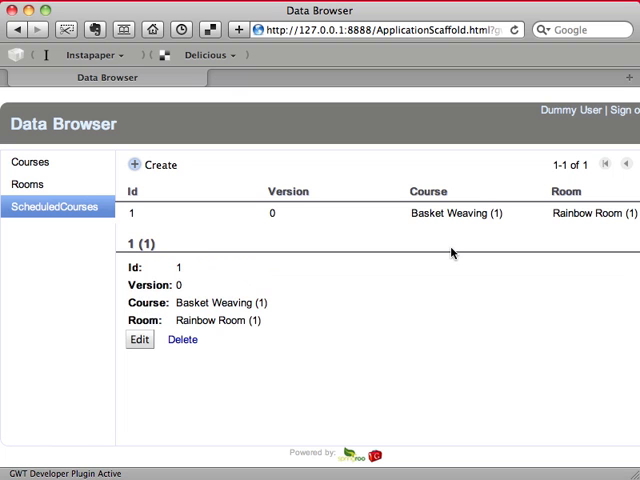